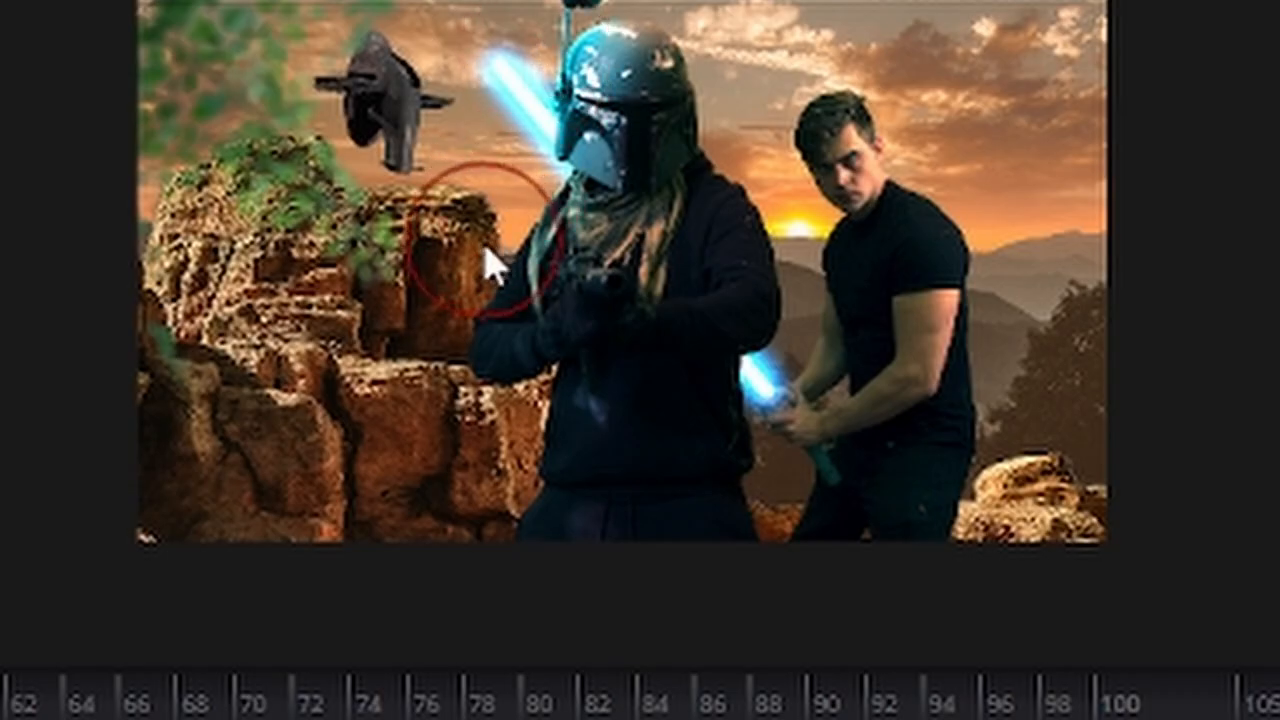
- Add a Mask Paint node into the flow so the man sits over the explosion and blossom-tree background
key(space)
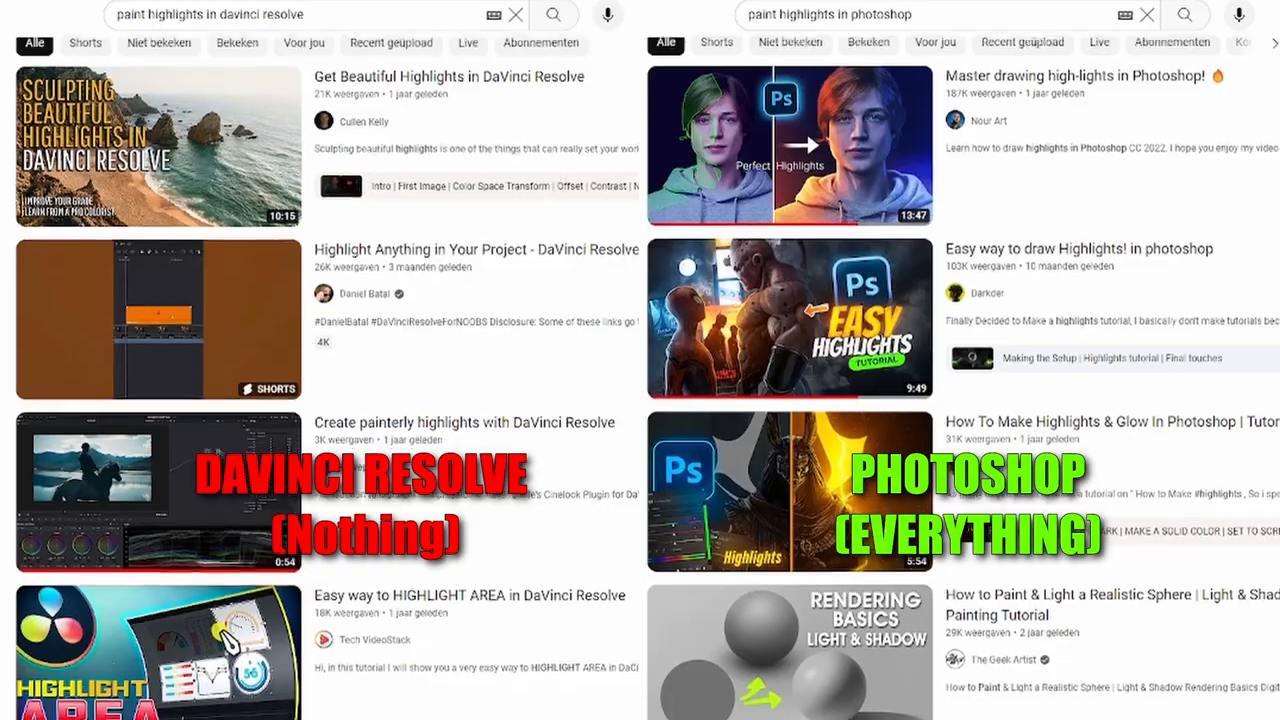
scroll(down, 3)
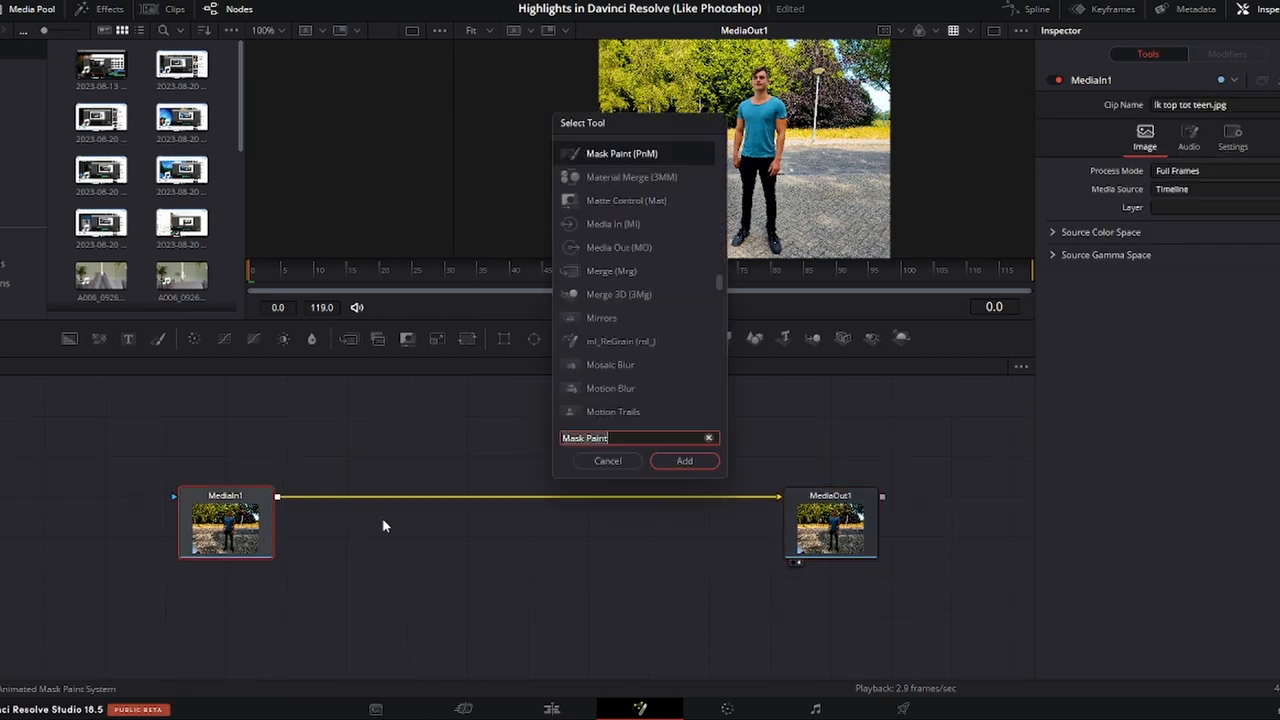
click(684, 460)
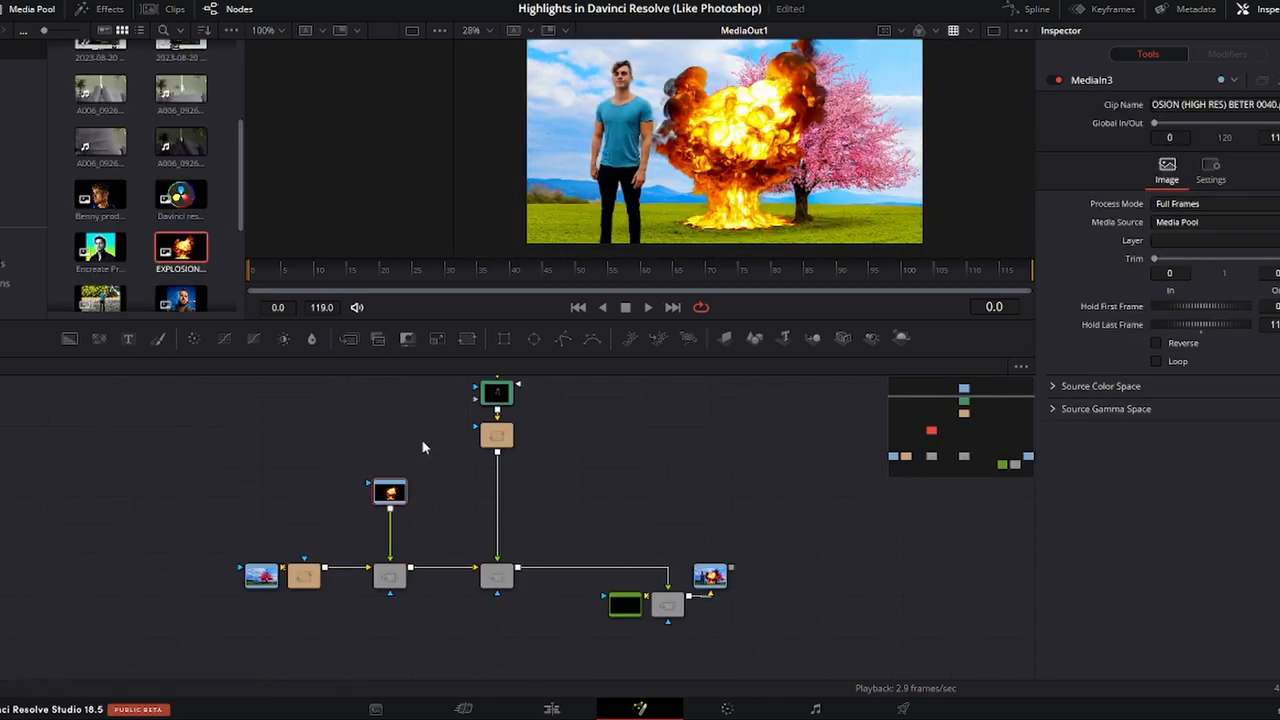
click(390, 532)
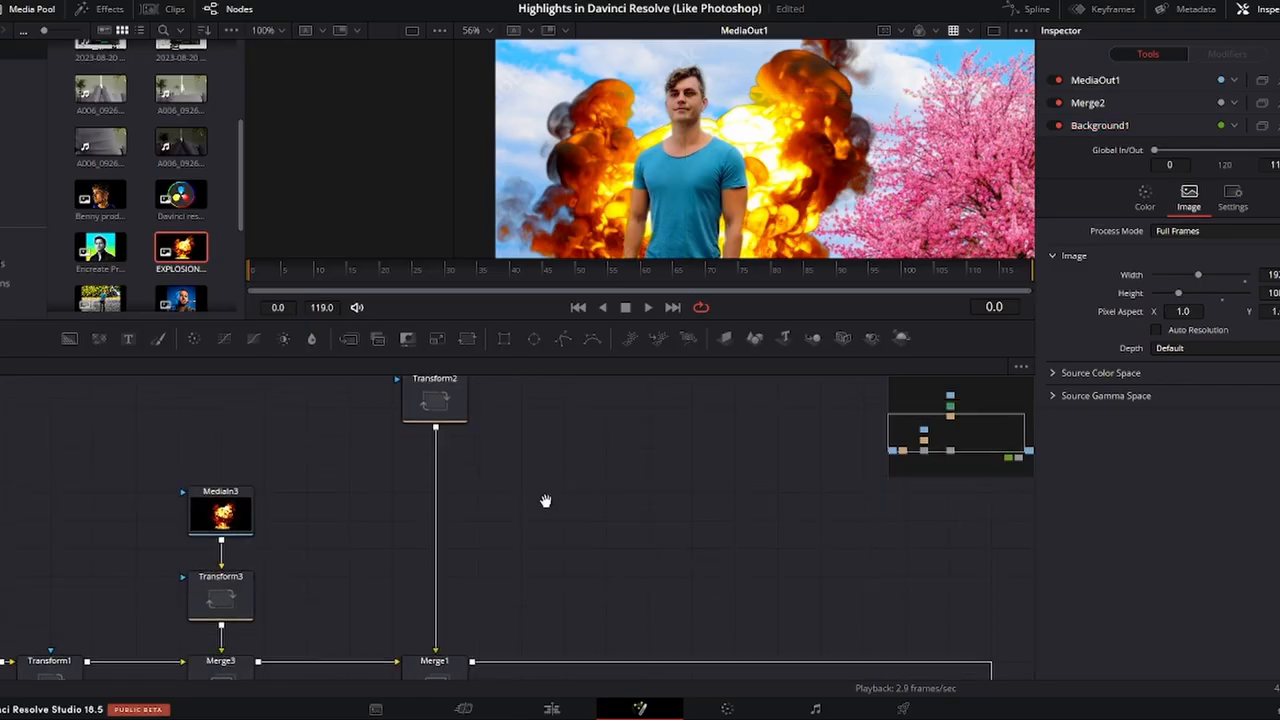
click(436, 396)
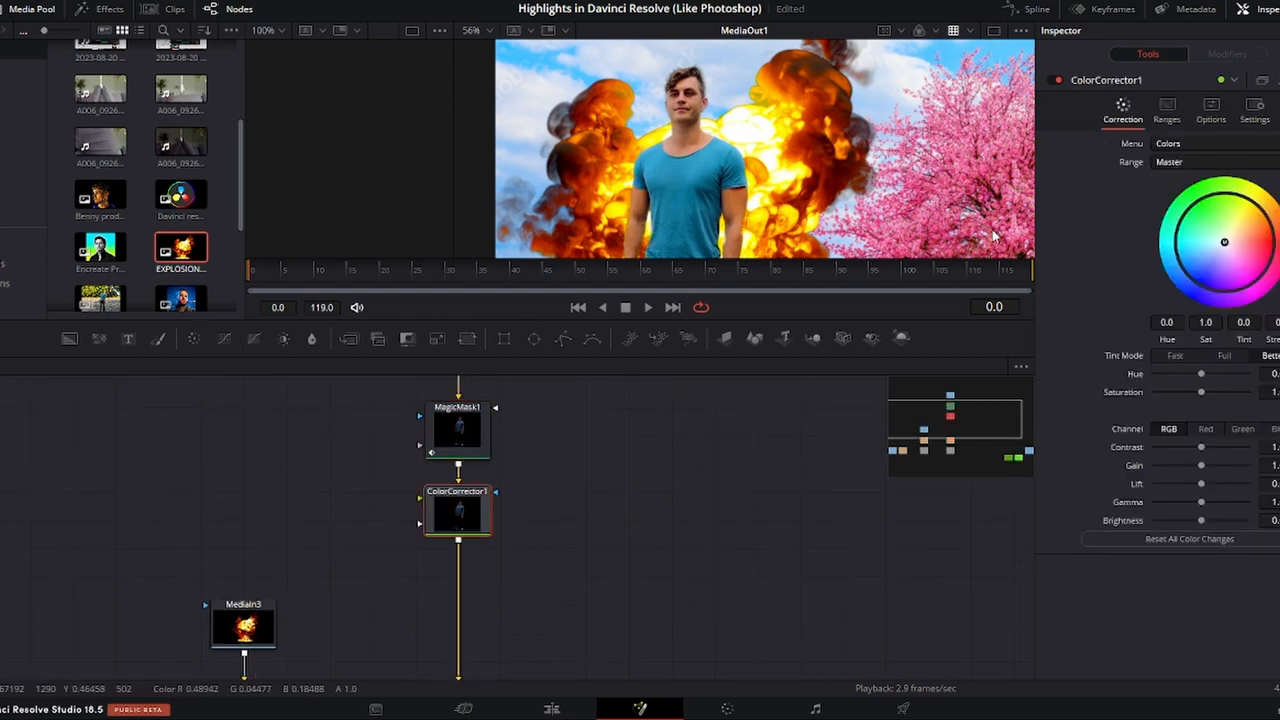
- Drag ColorCorrector1's wheel handle toward green to tint the masked man, fine-tuning strength
drag(1224, 242, 1240, 232)
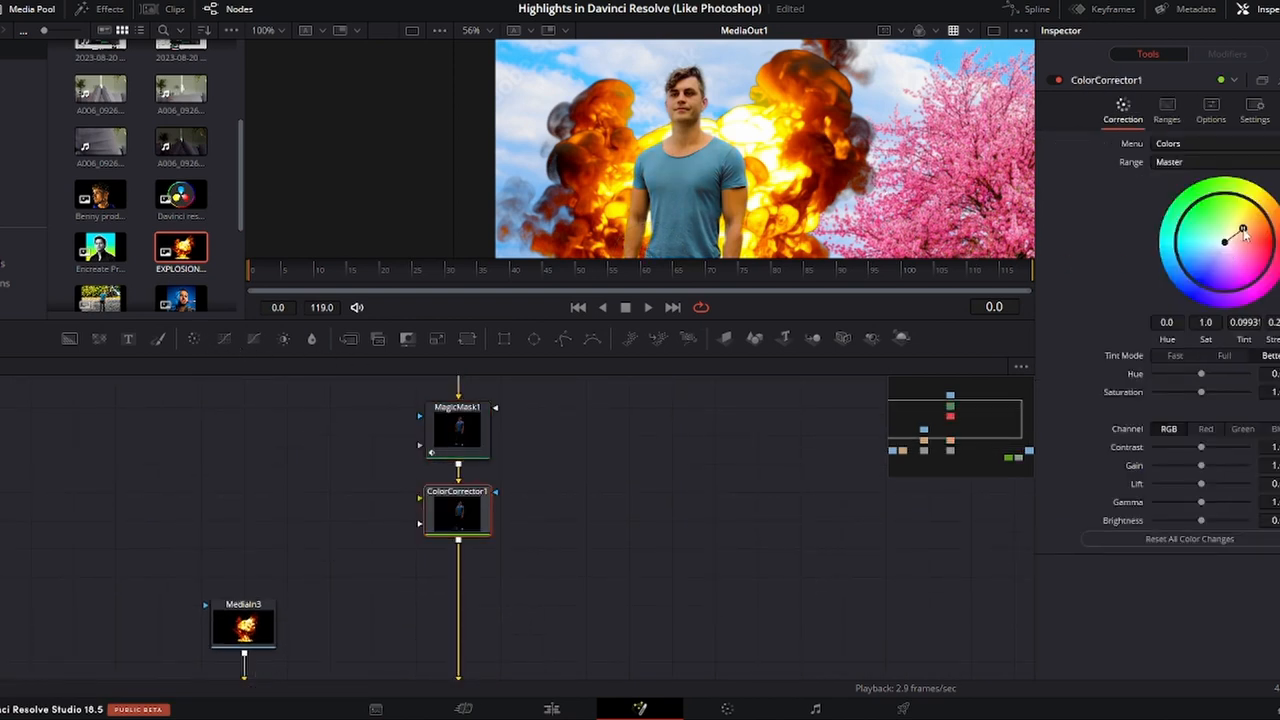
drag(1252, 236, 1234, 200)
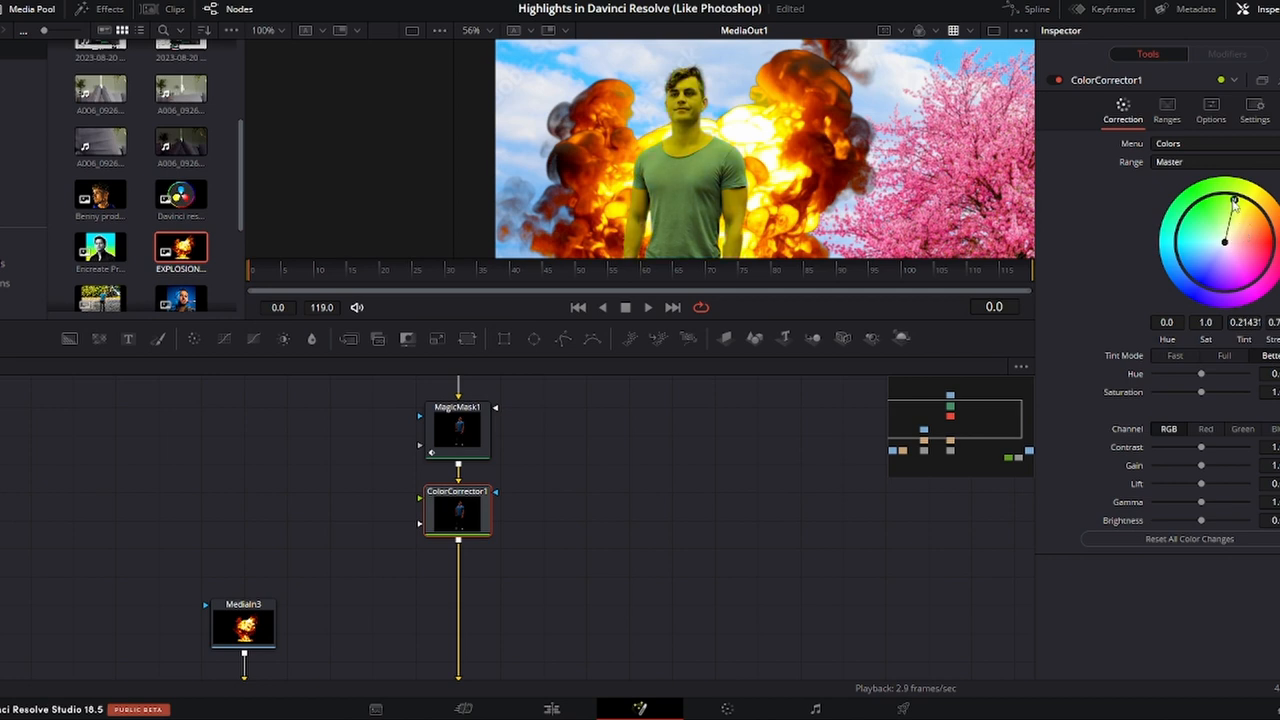
drag(1236, 204, 1222, 240)
text(mask pa)
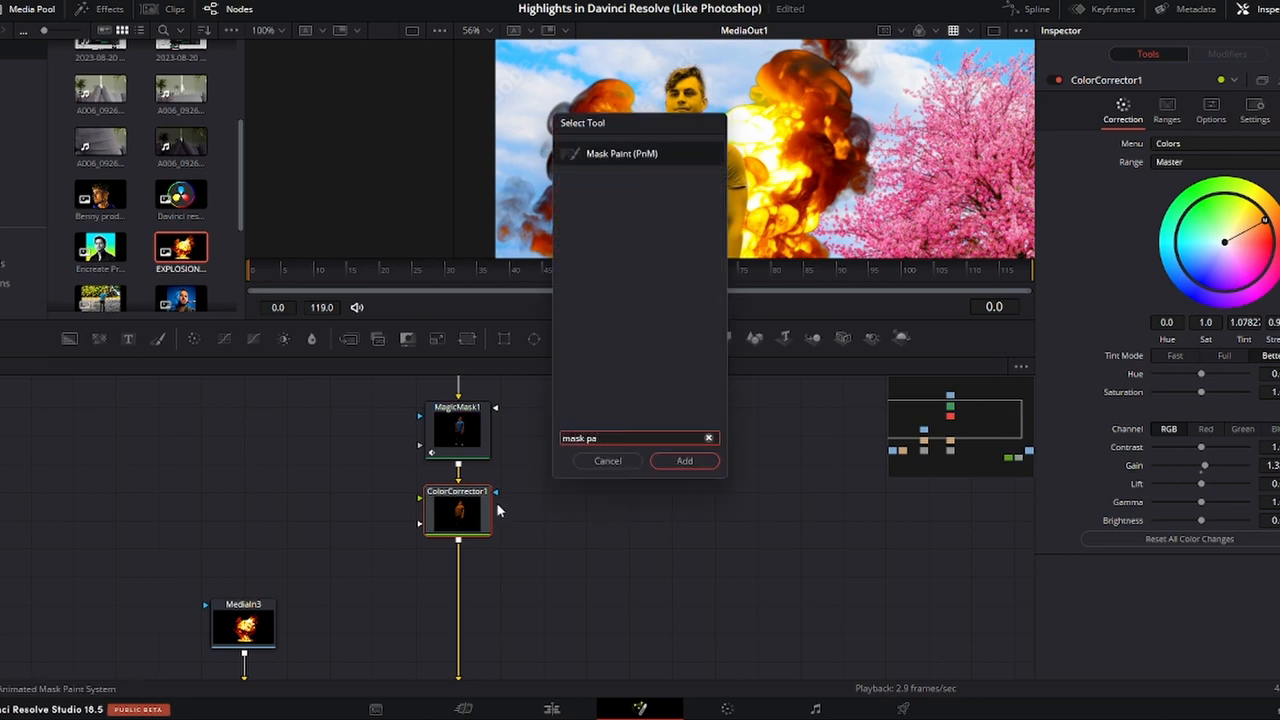
- Add a Mask Paint with Stroke Duration 100 / 1 and push the left explosion toward cyan-blue
click(684, 460)
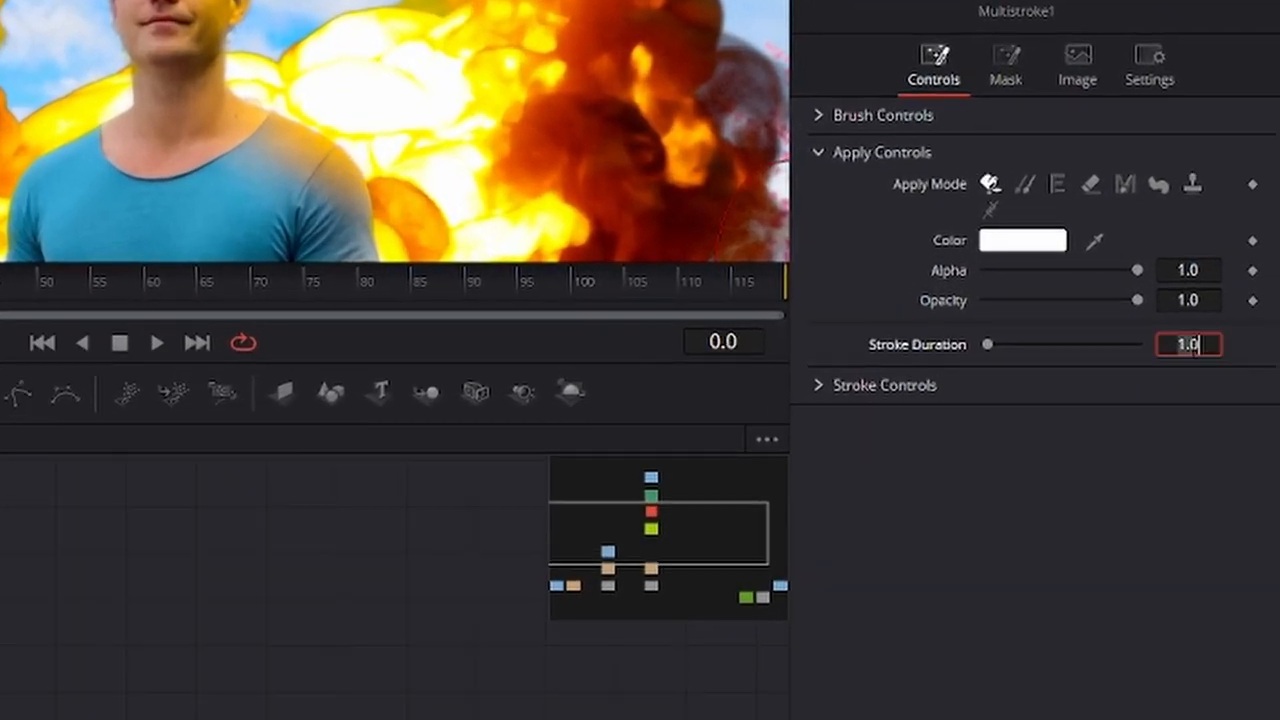
text(100)
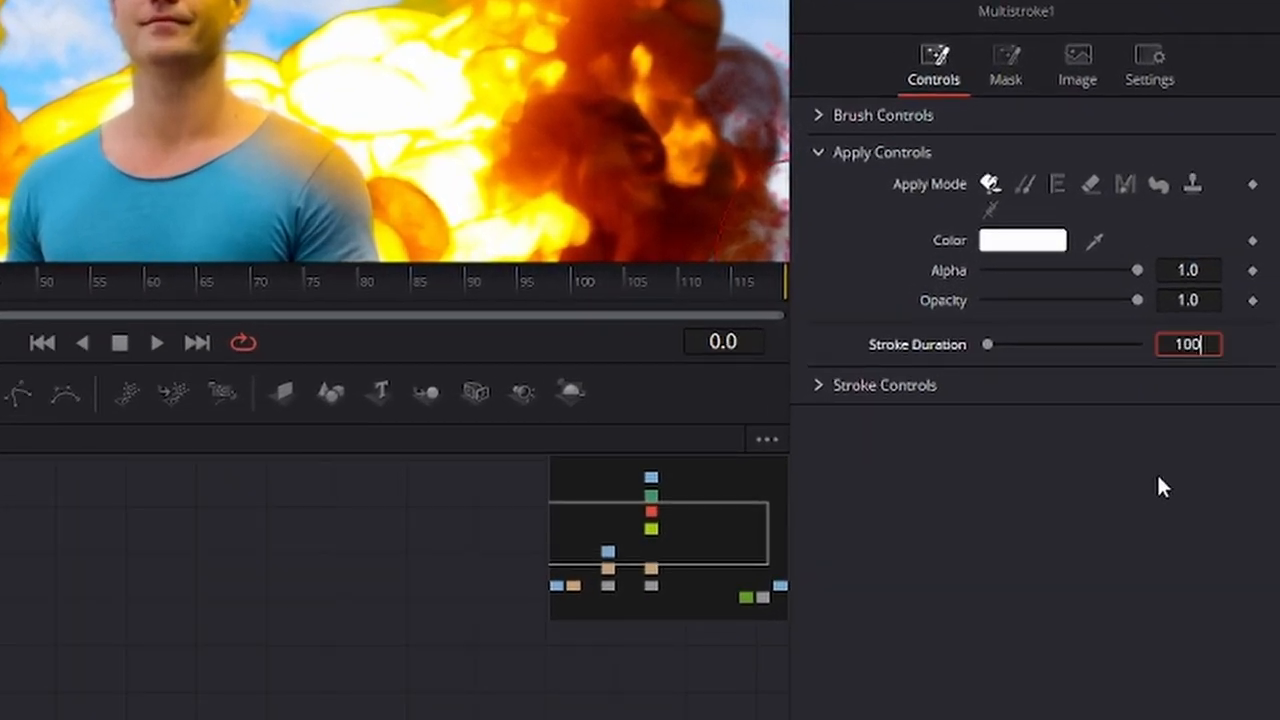
text(1)
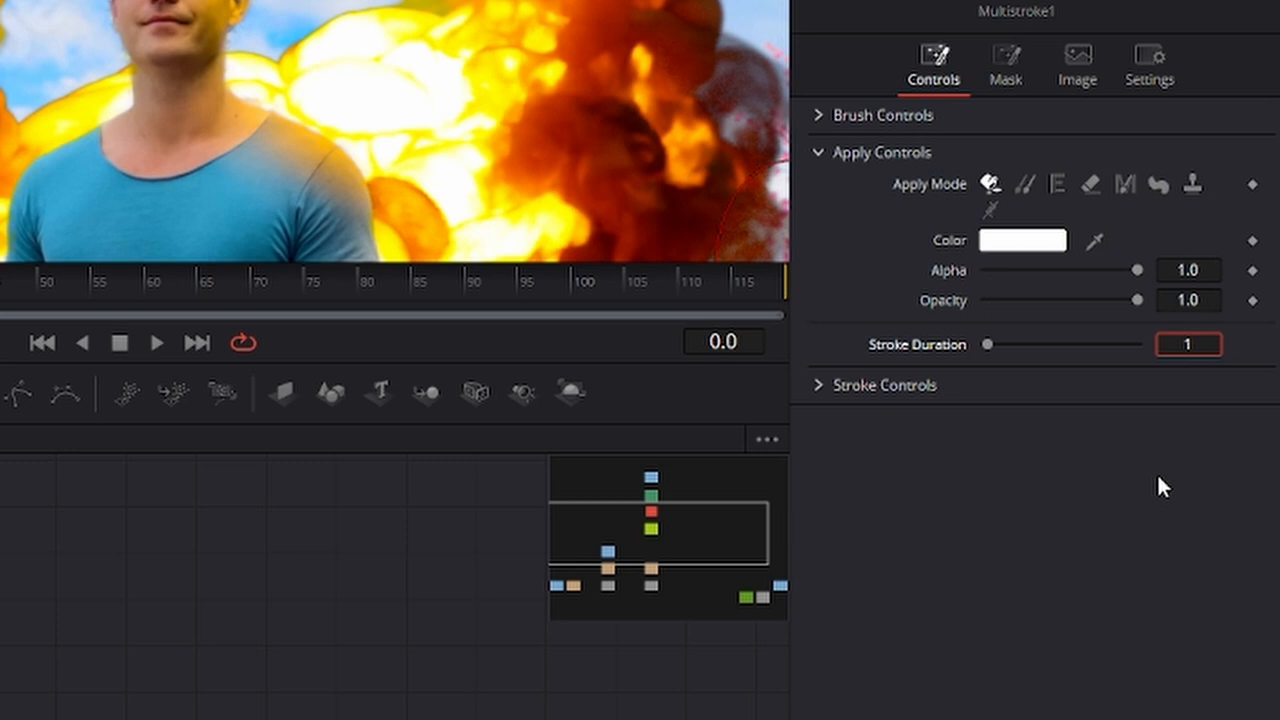
drag(990, 344, 1112, 344)
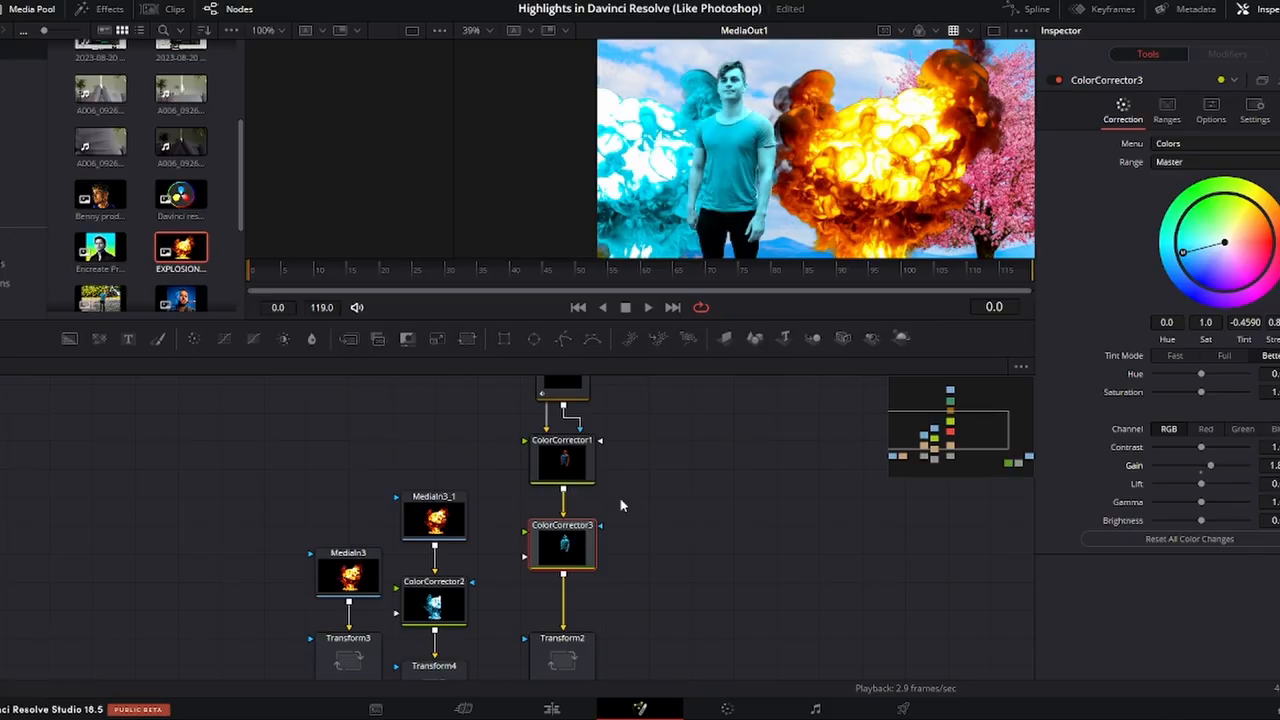
- Select ColorCorrector4 and push its highlight colour toward purple at higher strength
click(562, 460)
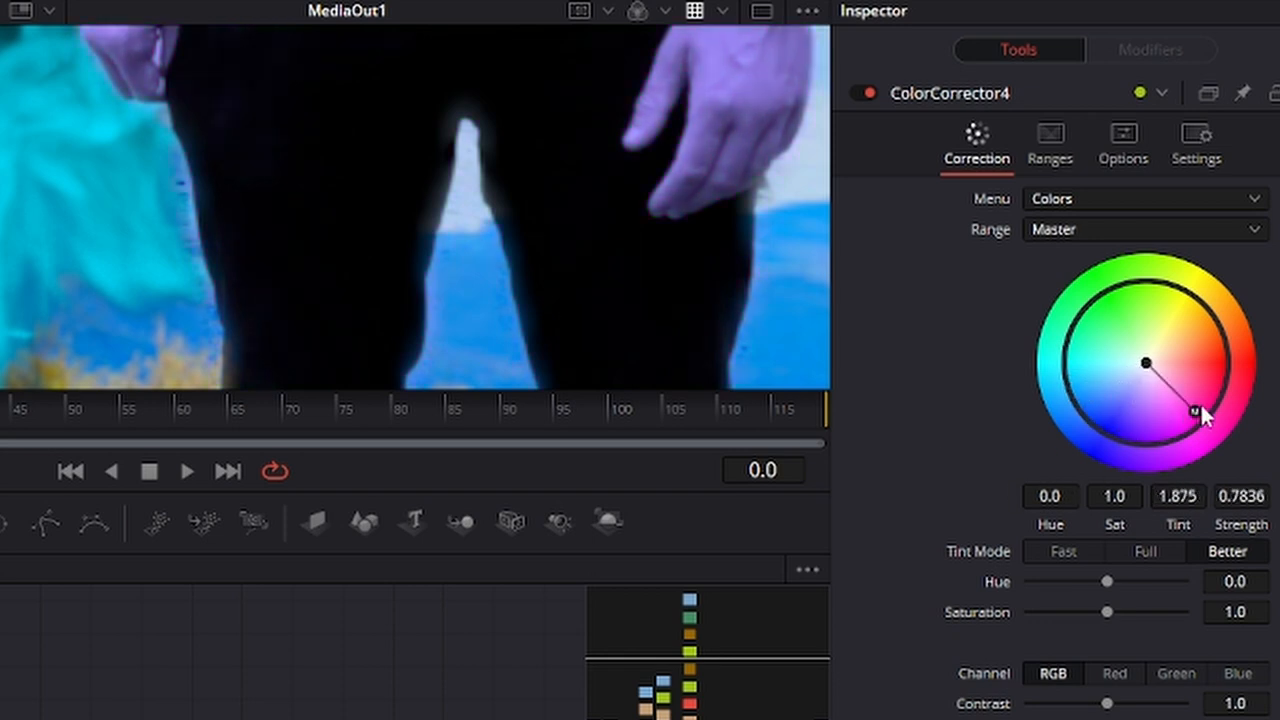
drag(1196, 418, 1144, 364)
text(mask)
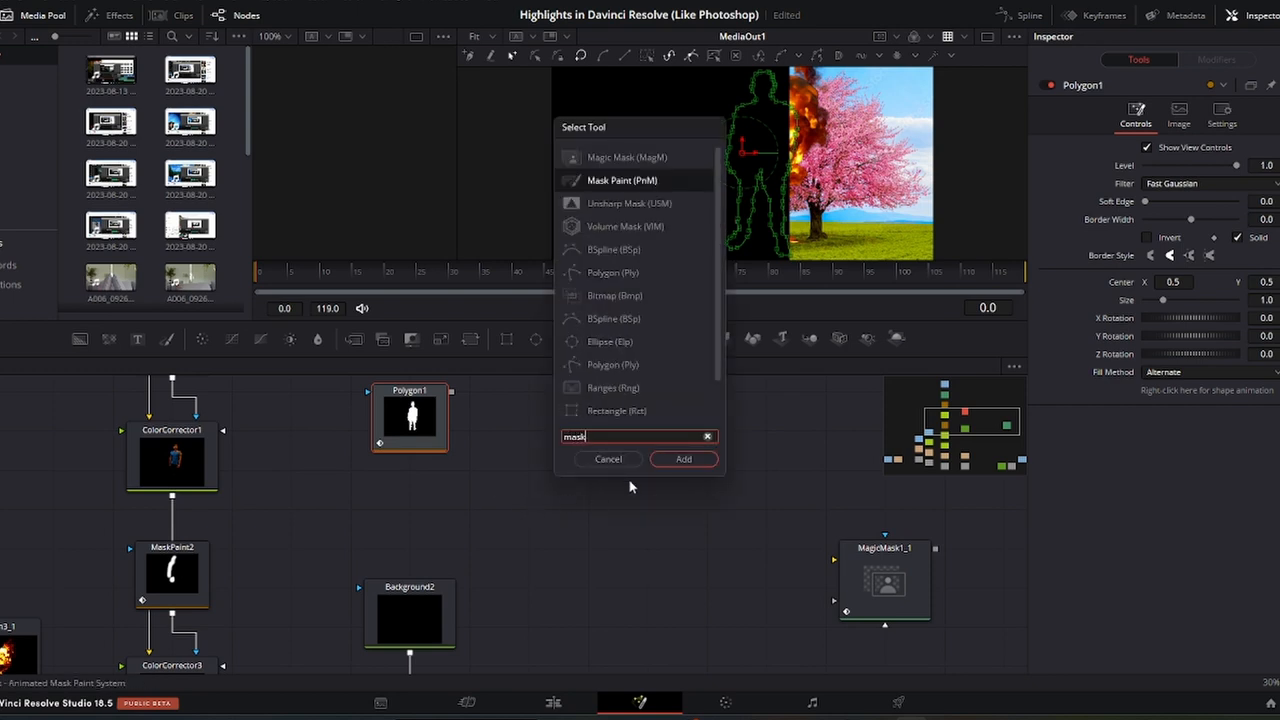
- Add a Mask Paint after Polygon1, set its Paint Mode, and link Background2 for a cyan fill
click(684, 458)
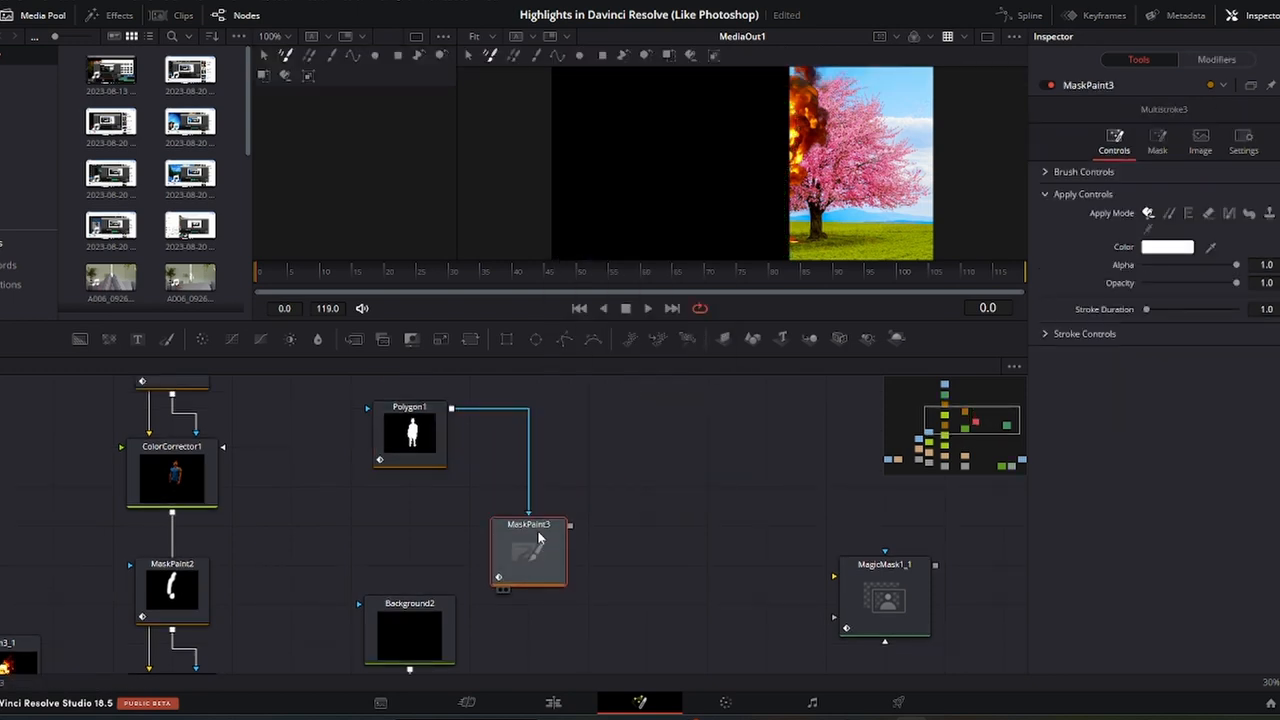
drag(528, 550, 528, 510)
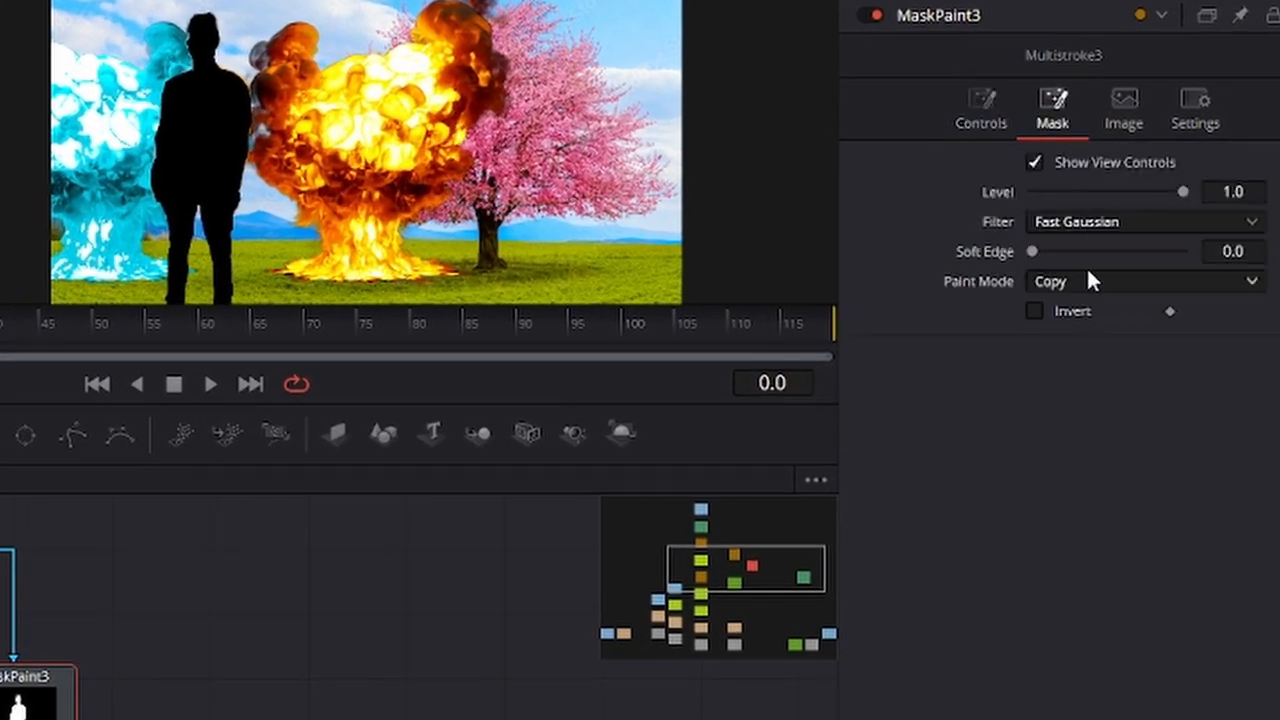
click(1144, 280)
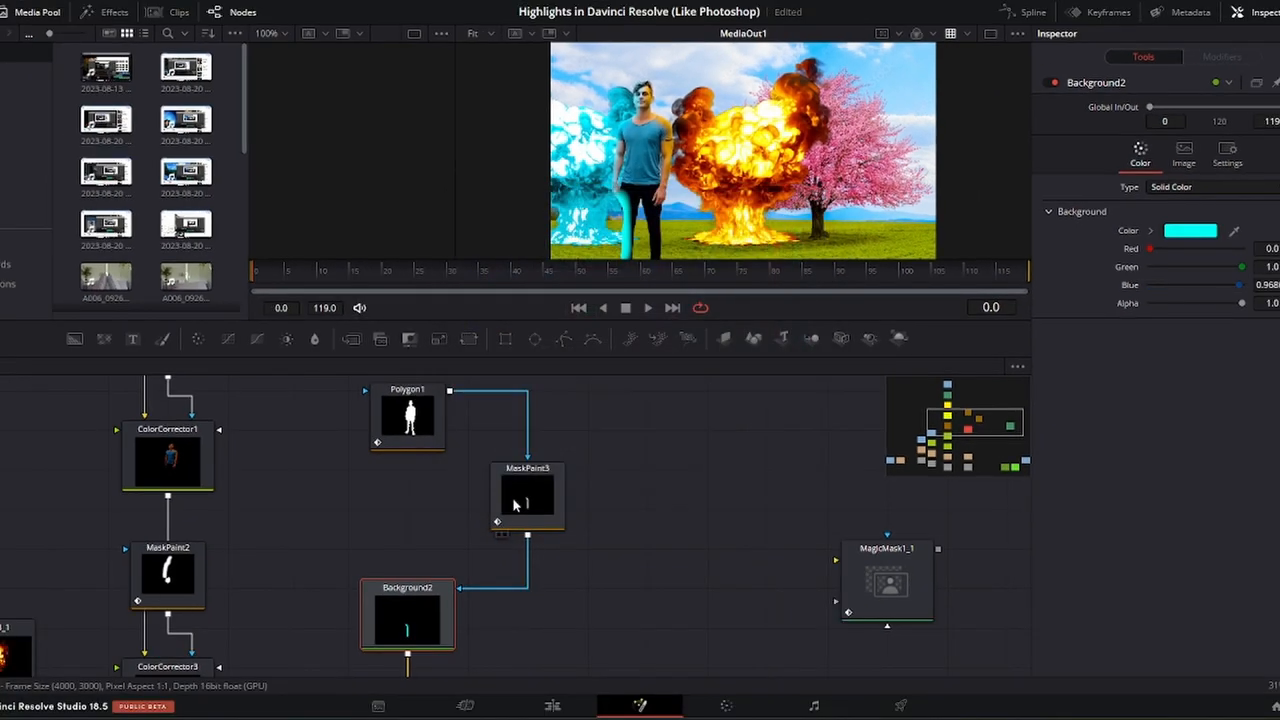
click(528, 496)
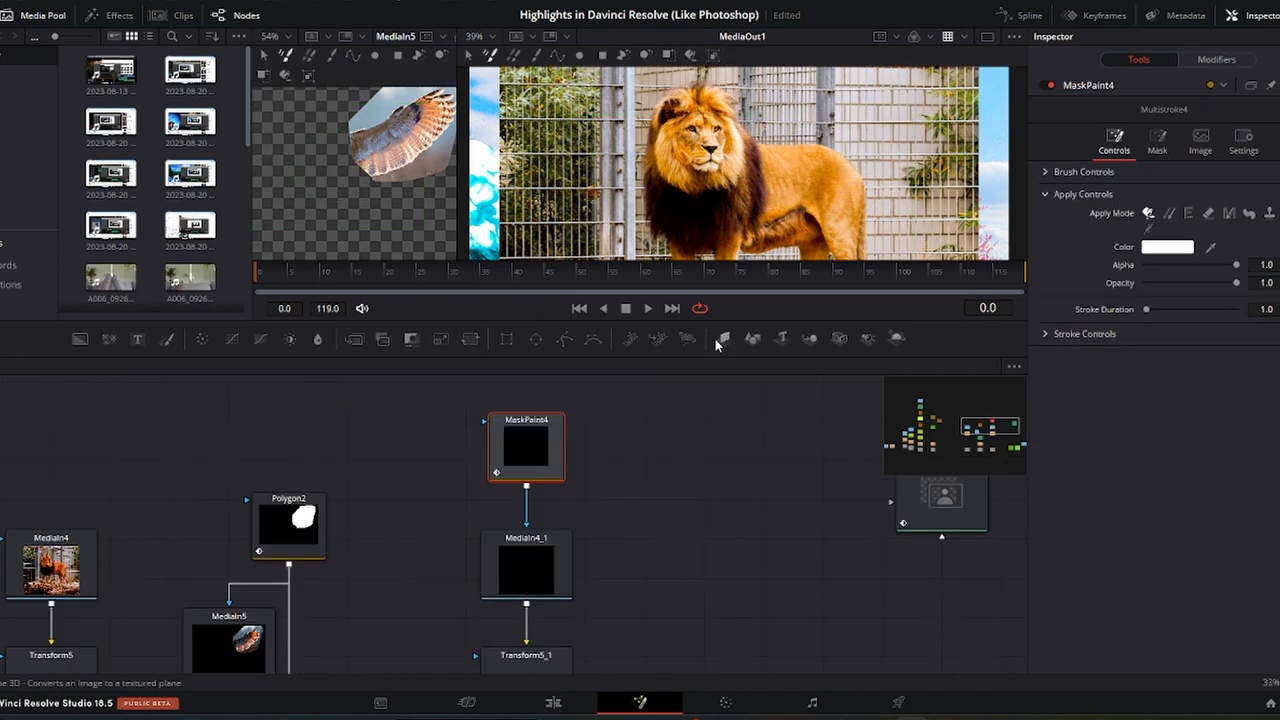
- Raise MaskPaint4's Alpha in Apply Controls so the staircase wings show on the lion
drag(1236, 264, 1200, 264)
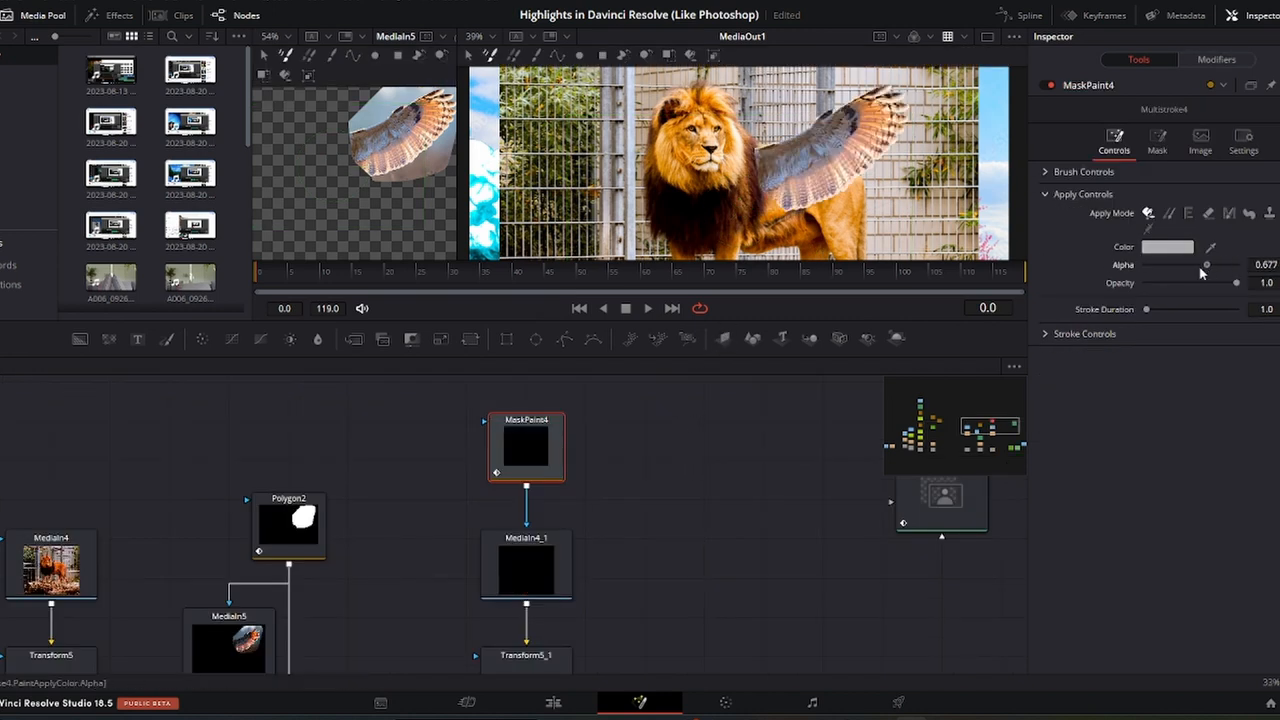